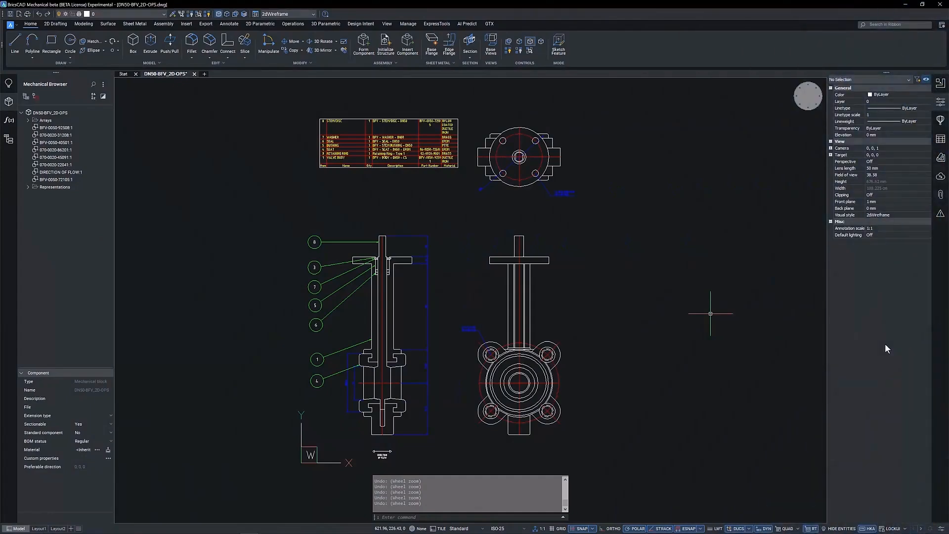
mouse_move(325, 236)
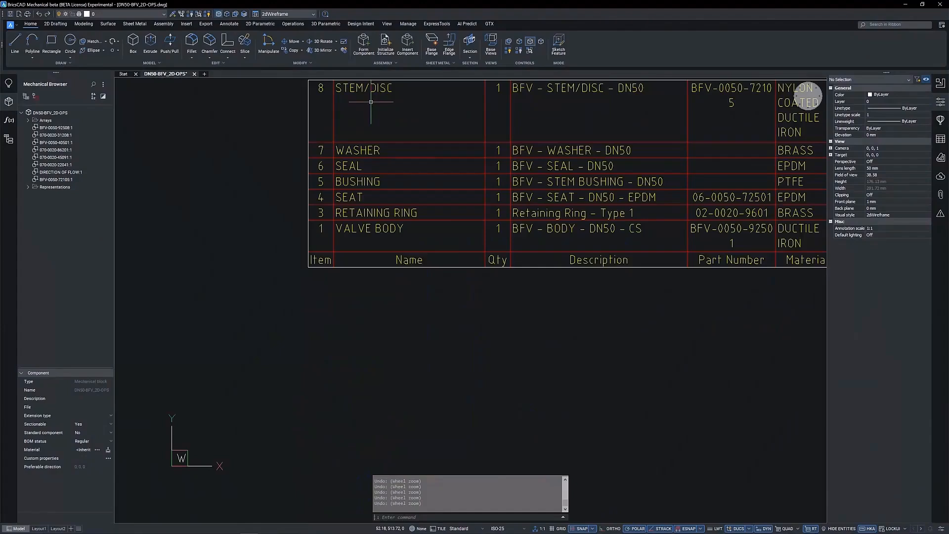
Zoom the view toward the parts list and sectioned valve before erasing the old stem/disc block
scroll(down, 3)
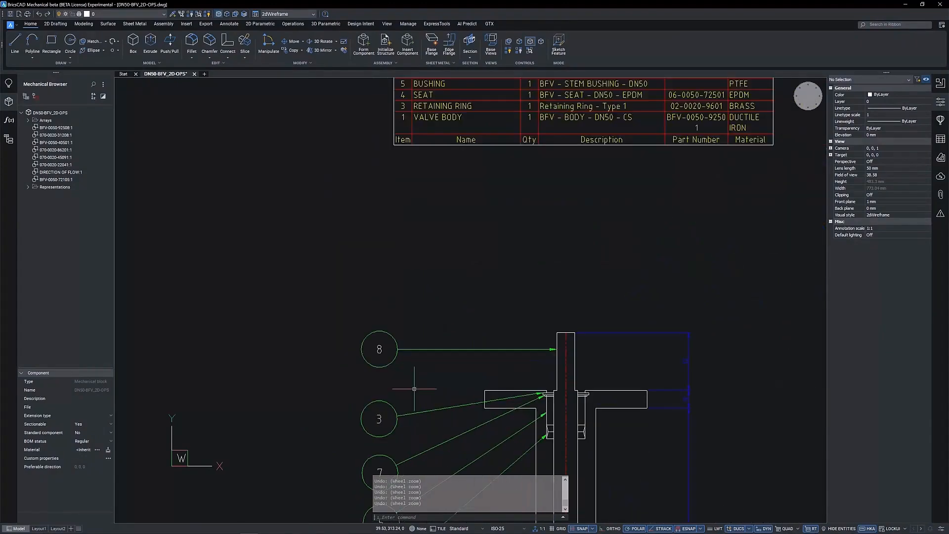
scroll(down, 3)
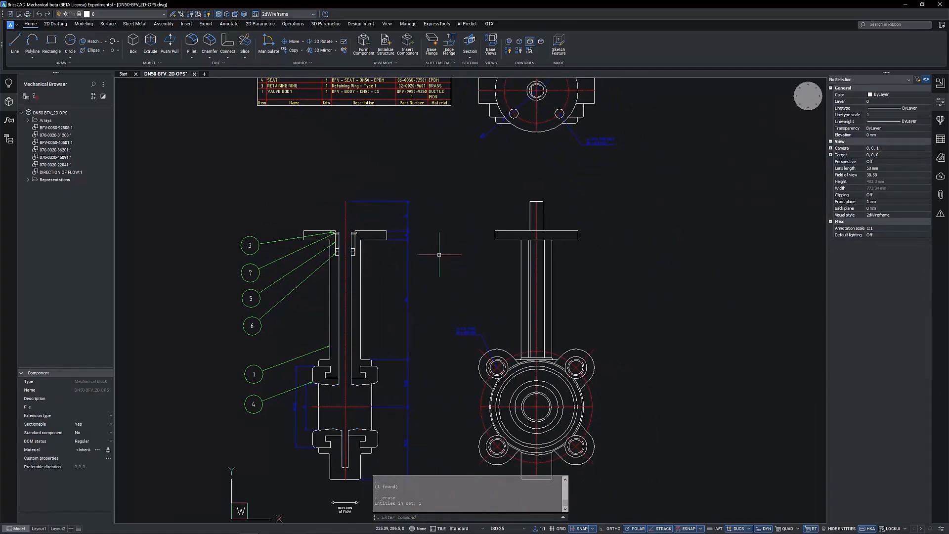
Insert BFV-0050-21030.dwg as a block, redefining the existing block of that name
text(INSERT)
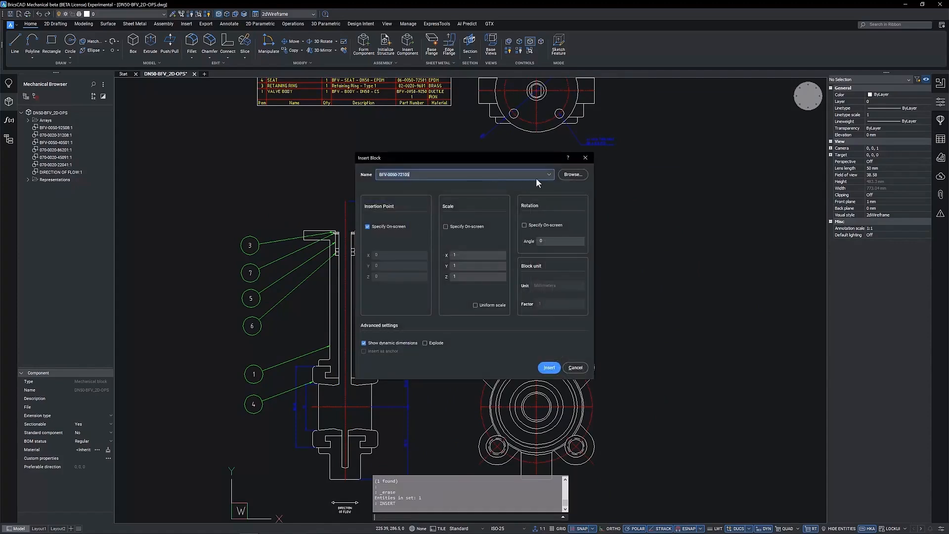
click(570, 174)
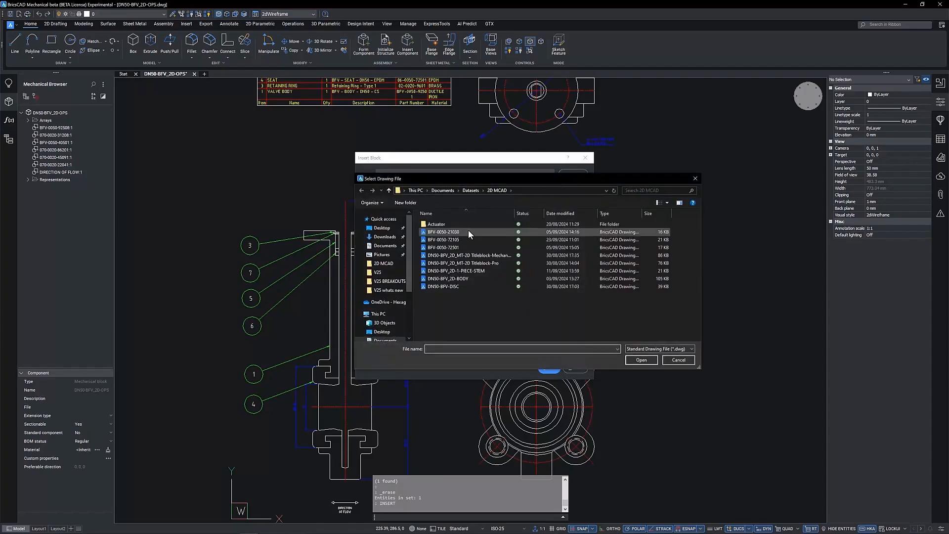
click(641, 360)
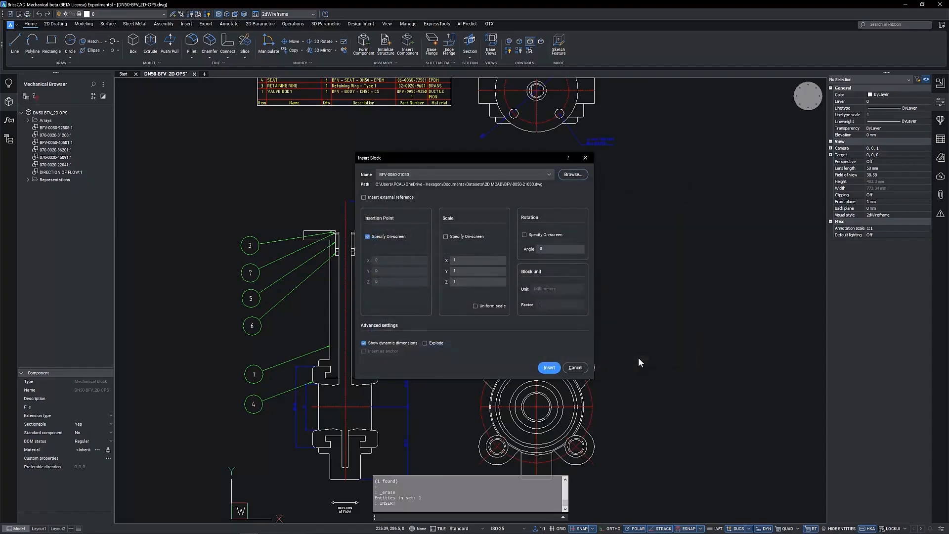
click(549, 368)
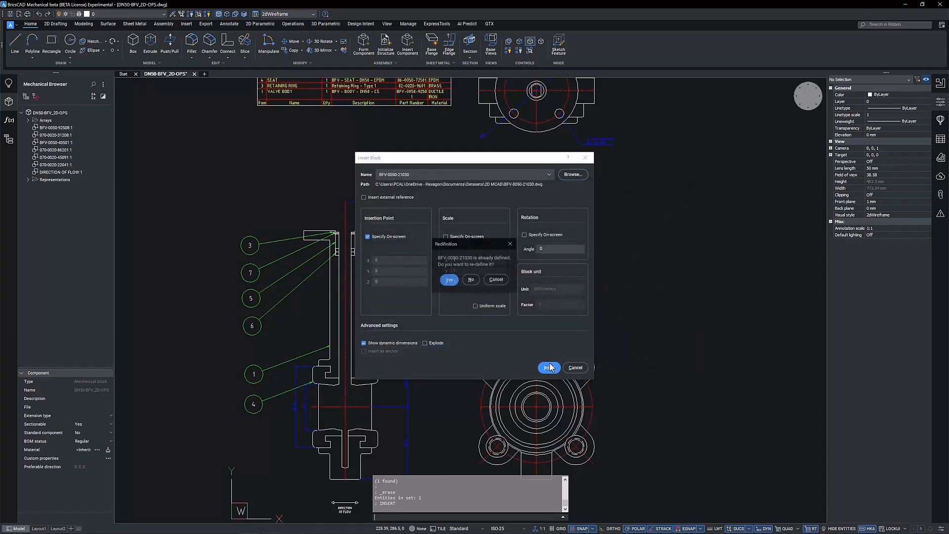
click(448, 279)
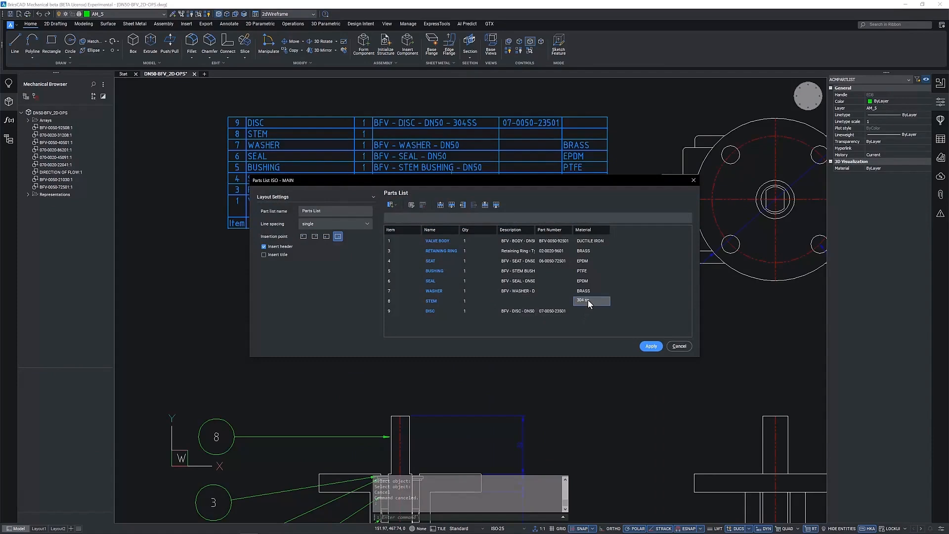
Enter 304 SS as the DISC material in the parts list
click(591, 311)
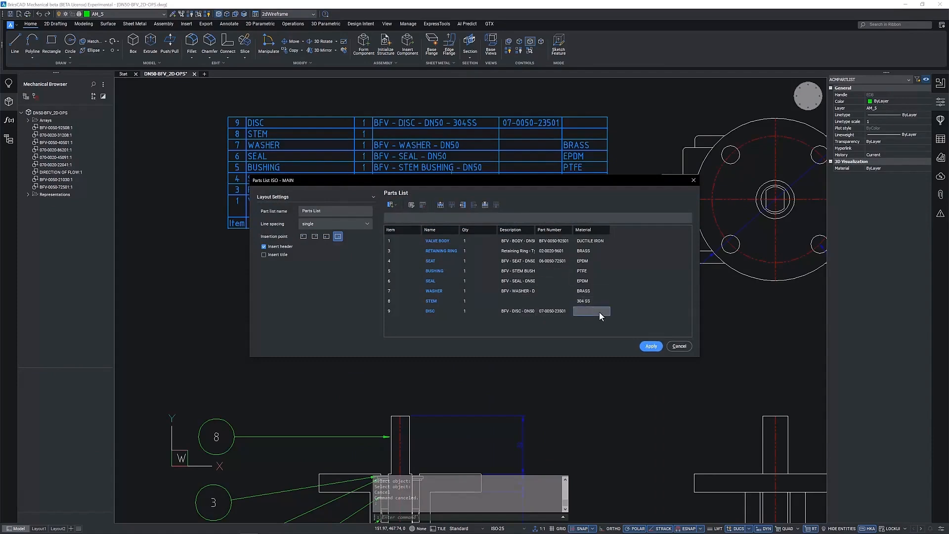
text(304 SS)
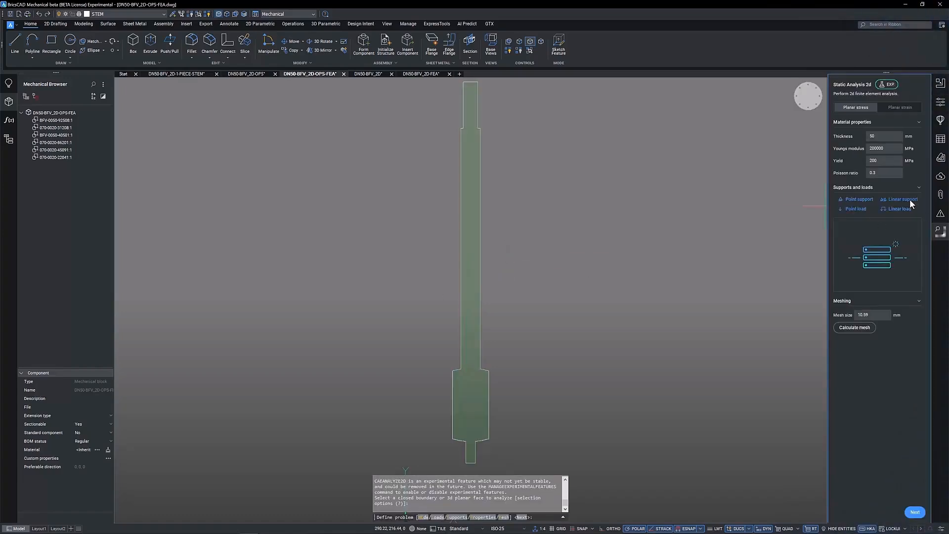
Add a 20 N/mm linear load on the stem edge, then begin adding linear supports
click(898, 209)
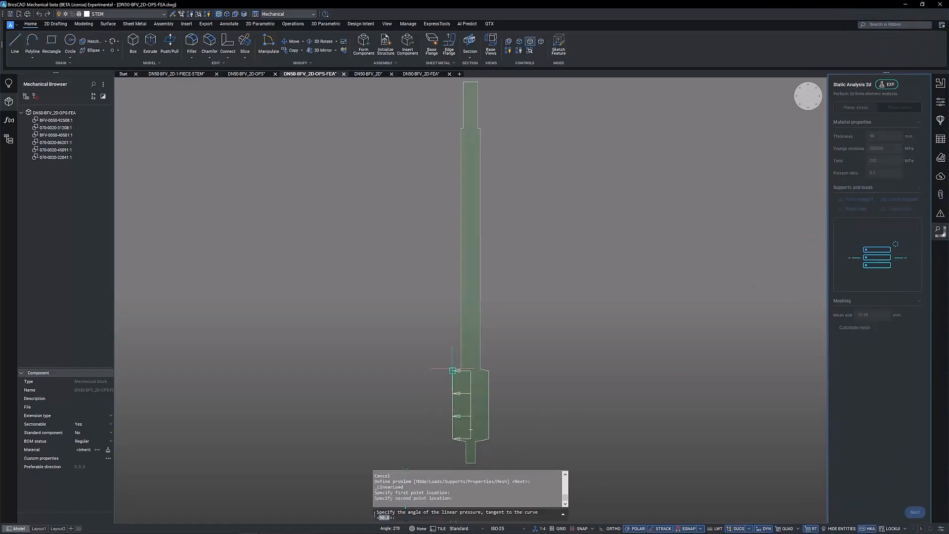
text(20)
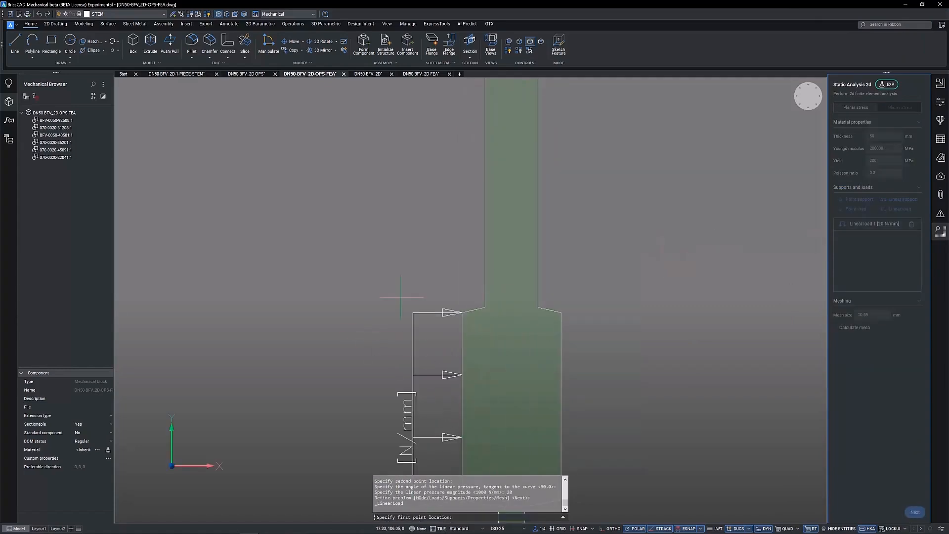
click(484, 311)
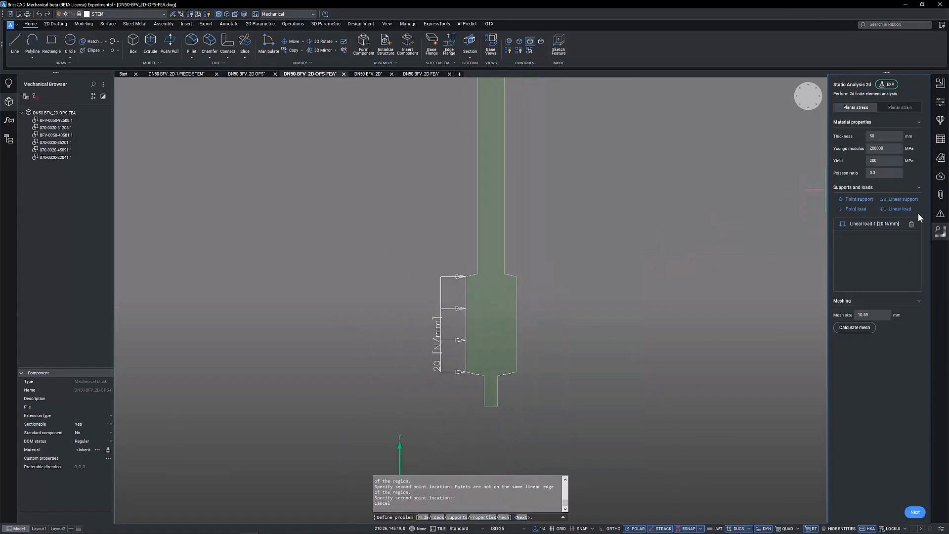
click(900, 208)
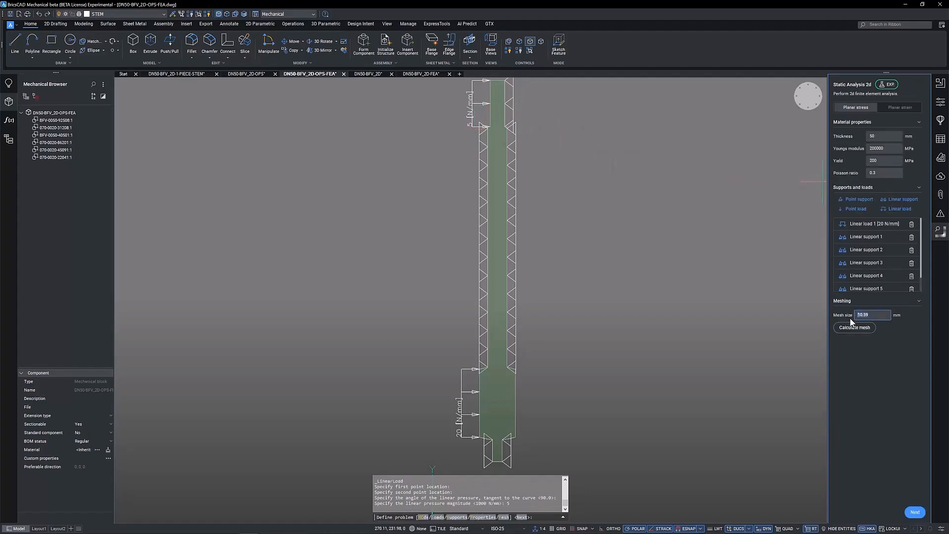
Calculate the mesh, adjust the displacement factor and colour by displacement in both FEA drawings
click(853, 328)
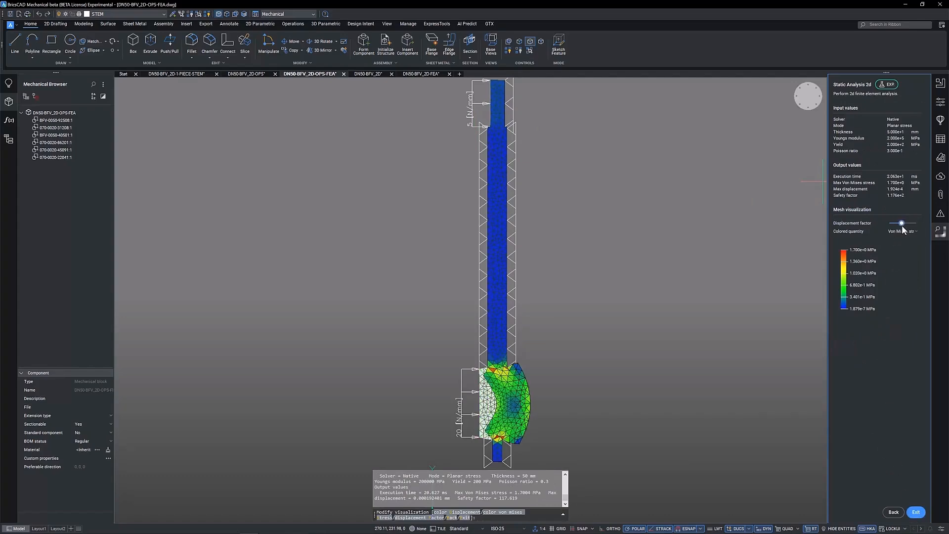
drag(902, 222, 894, 222)
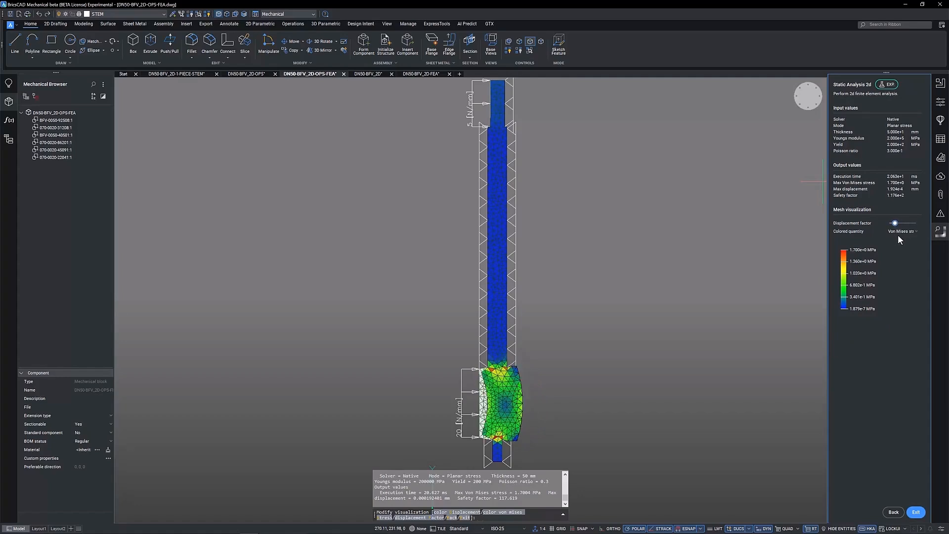
drag(894, 222, 914, 223)
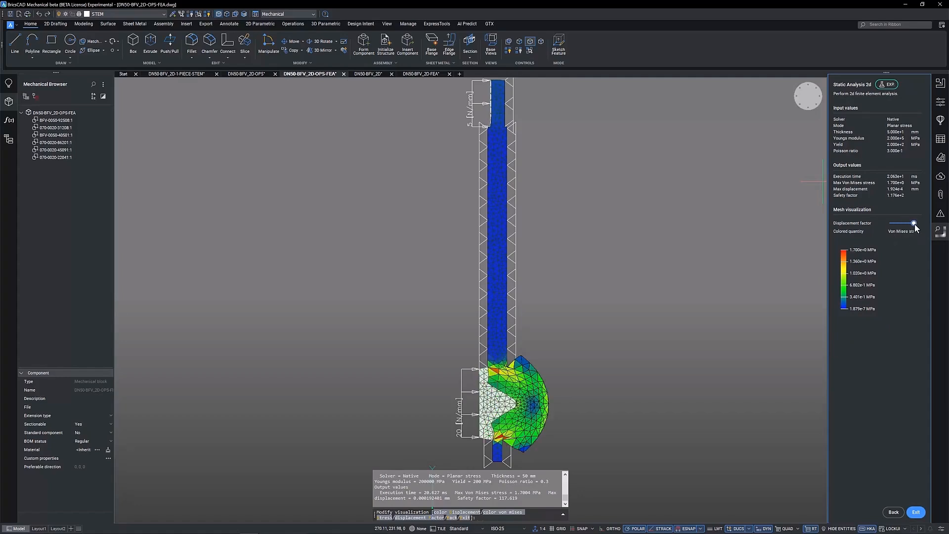
click(901, 230)
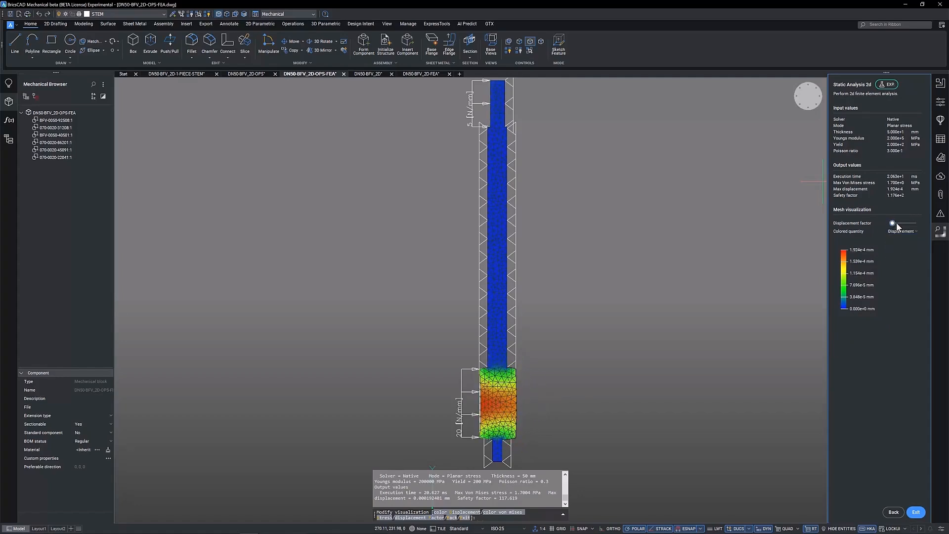
drag(892, 223, 899, 223)
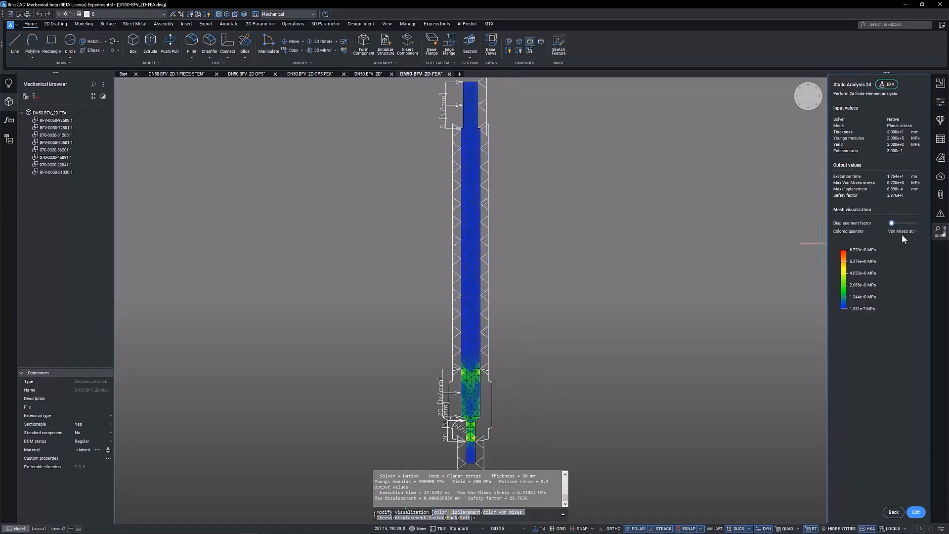
click(901, 230)
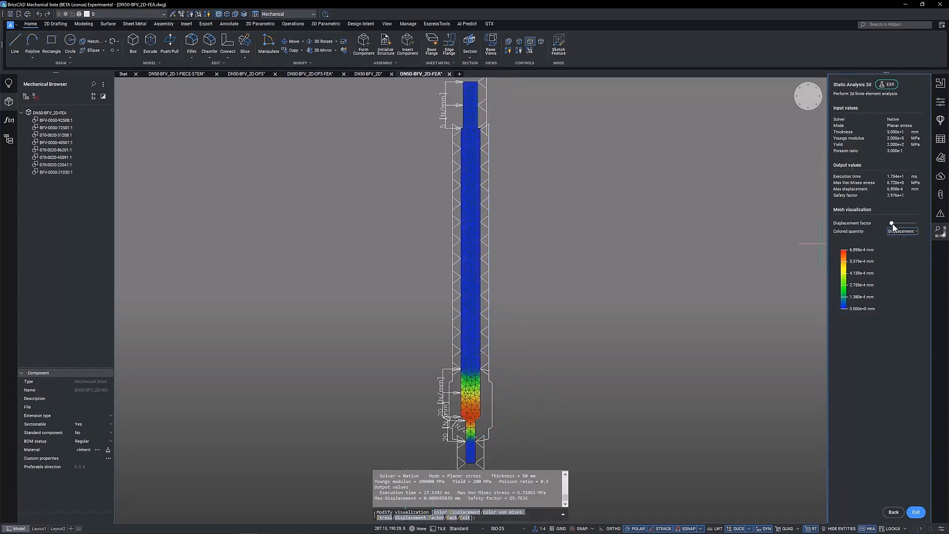
drag(891, 223, 896, 223)
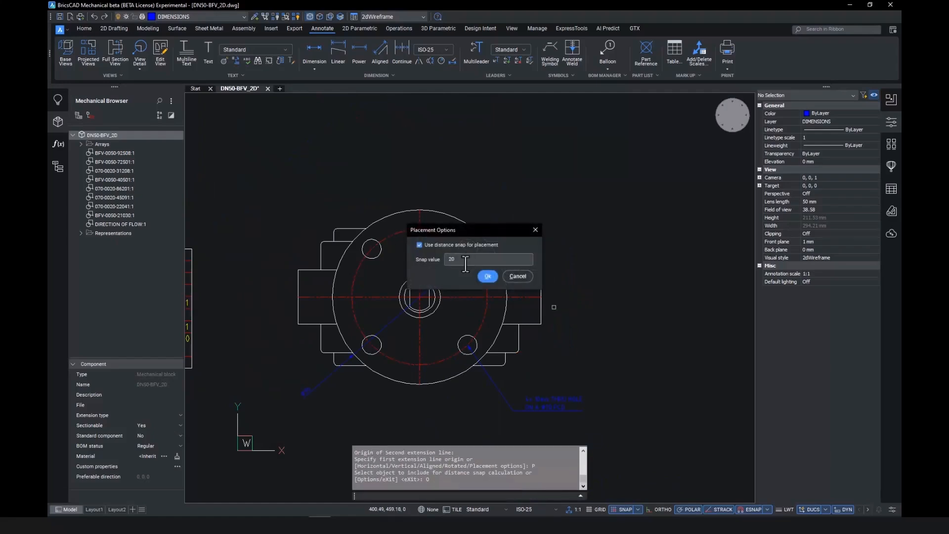
Confirm the 20 mm distance snap in the dimension placement options
click(487, 275)
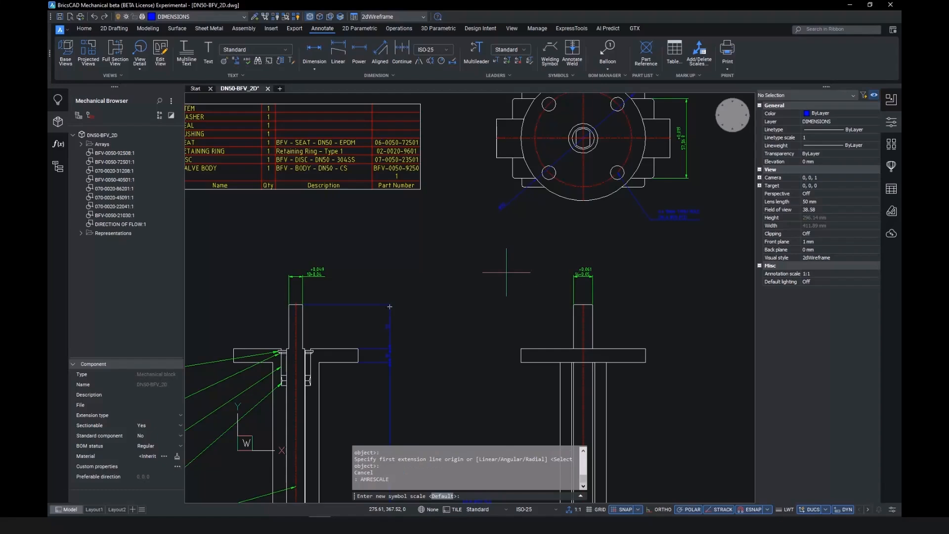
mouse_move(347, 271)
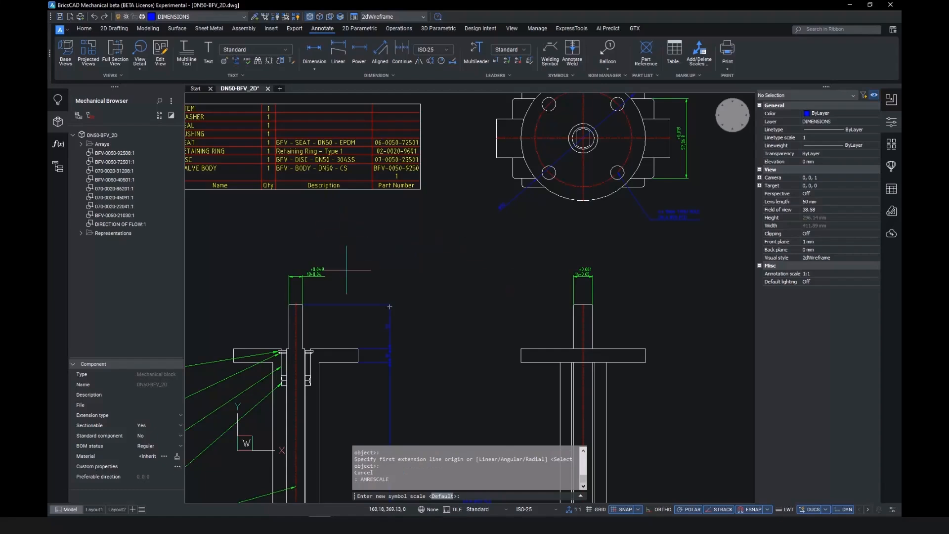
Enter 1.5 as the new annotation symbol scale for ANNRESCALE
text(1.5)
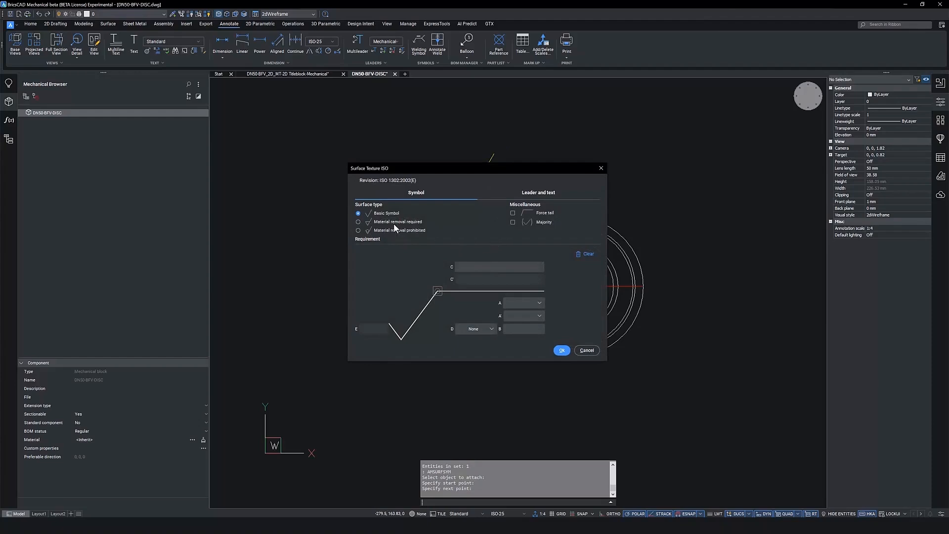
mouse_move(513, 213)
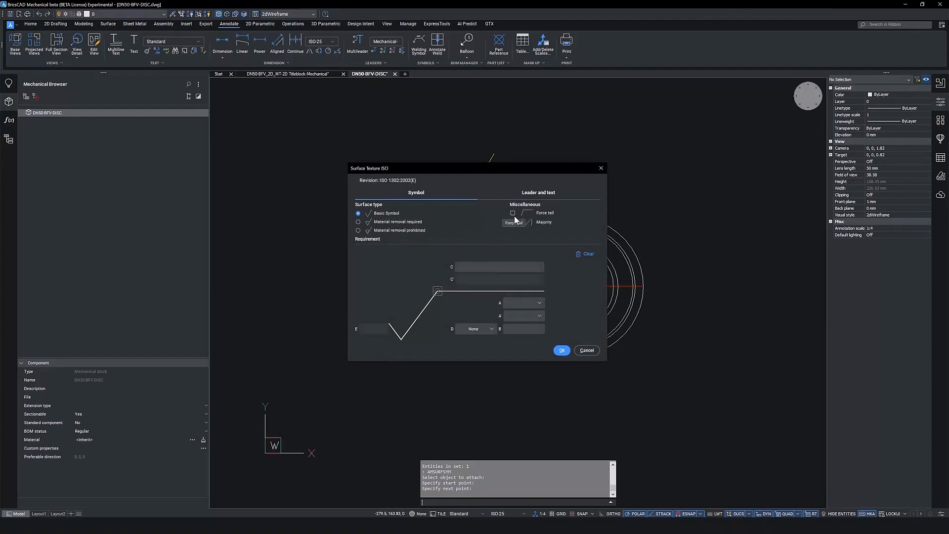